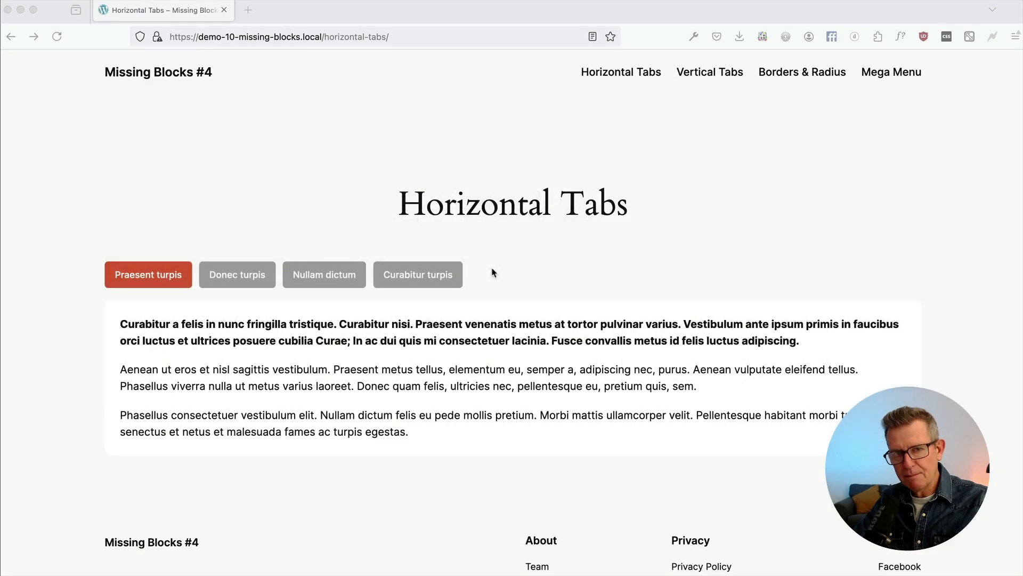
mouse_move(596, 238)
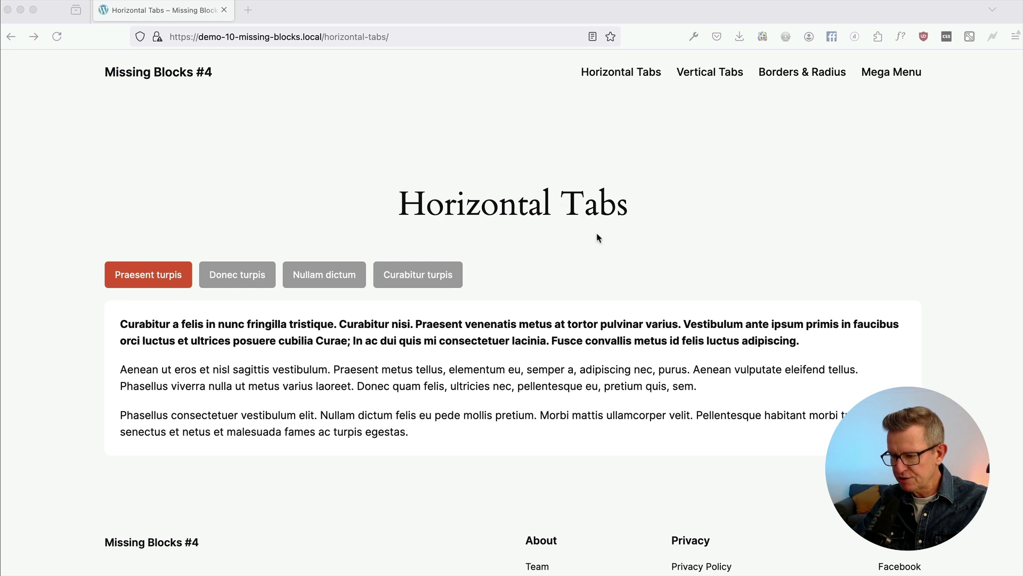
mouse_move(521, 228)
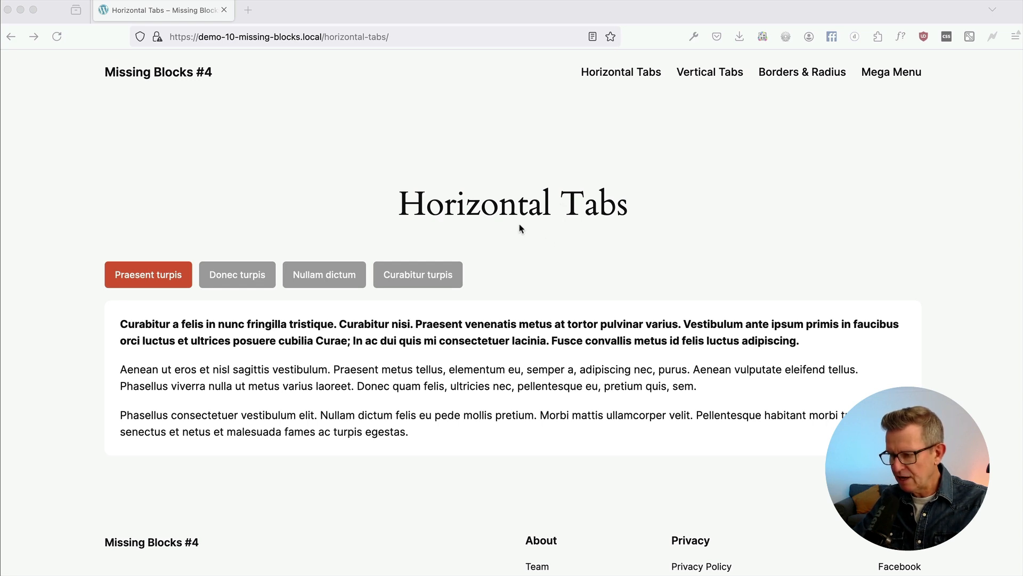
mouse_move(236, 274)
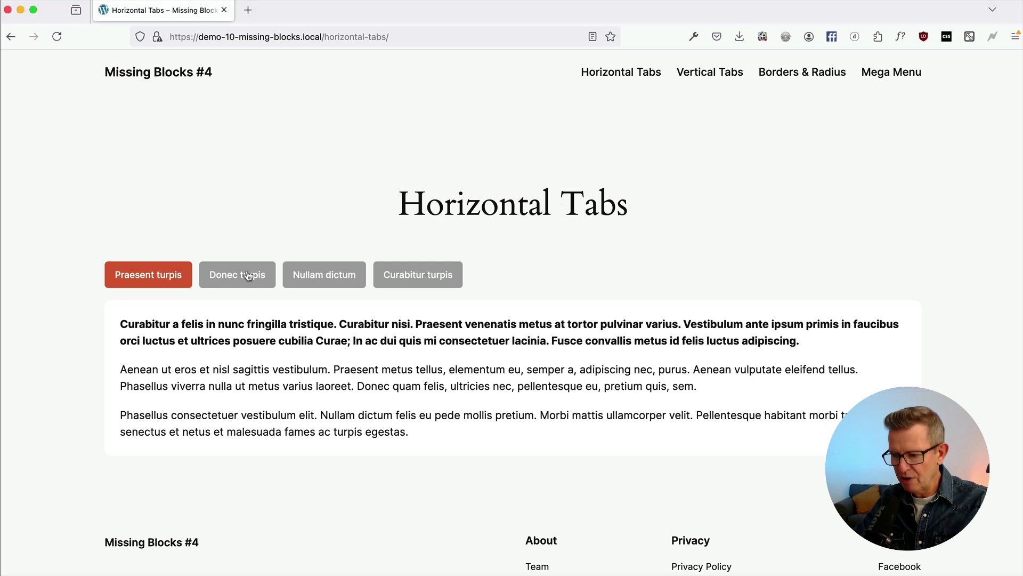
Step: Switch between the Donec turpis and Nullam dictum tab panels, then go to the Vertical Tabs page
click(237, 274)
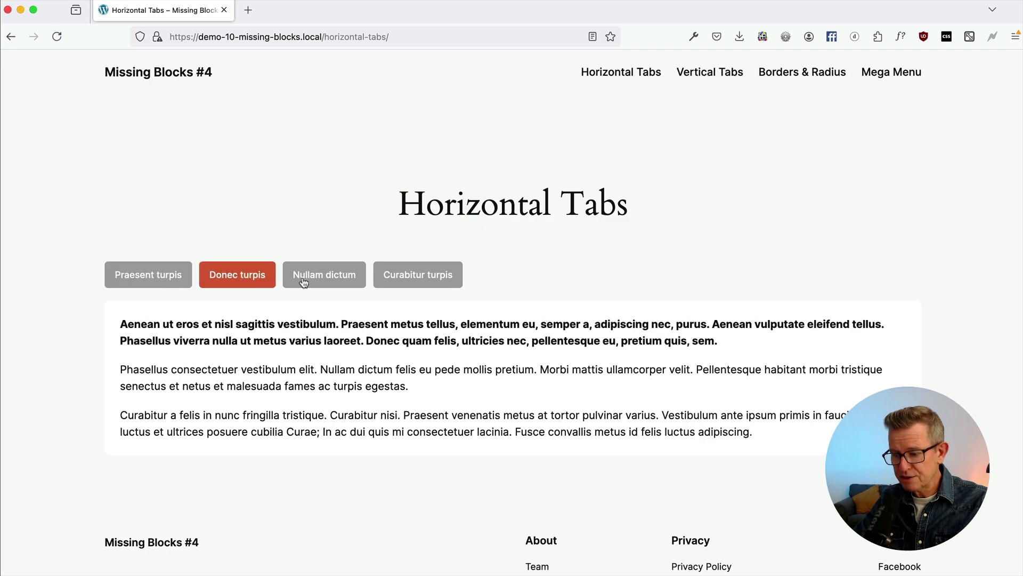
click(324, 274)
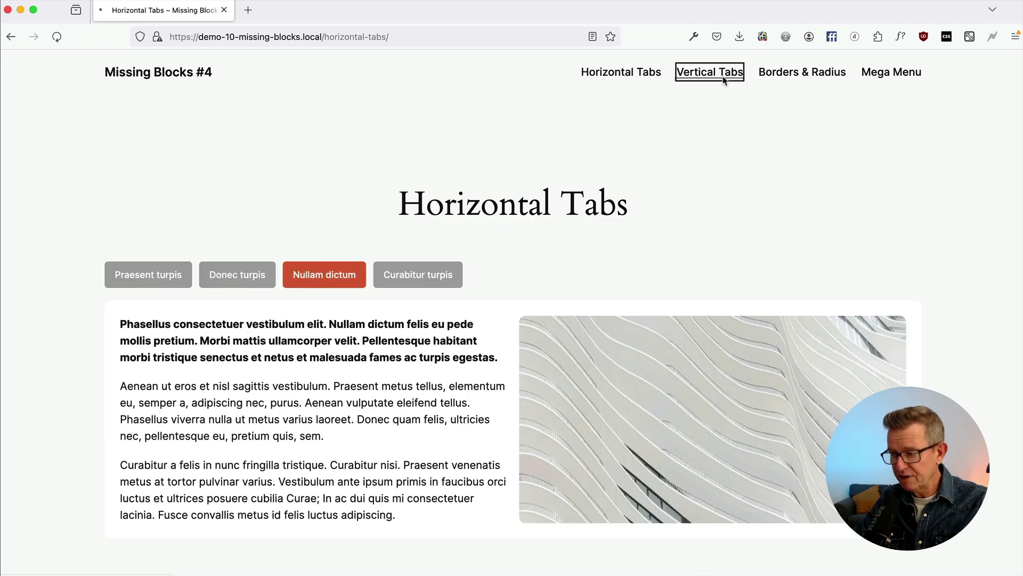
click(710, 71)
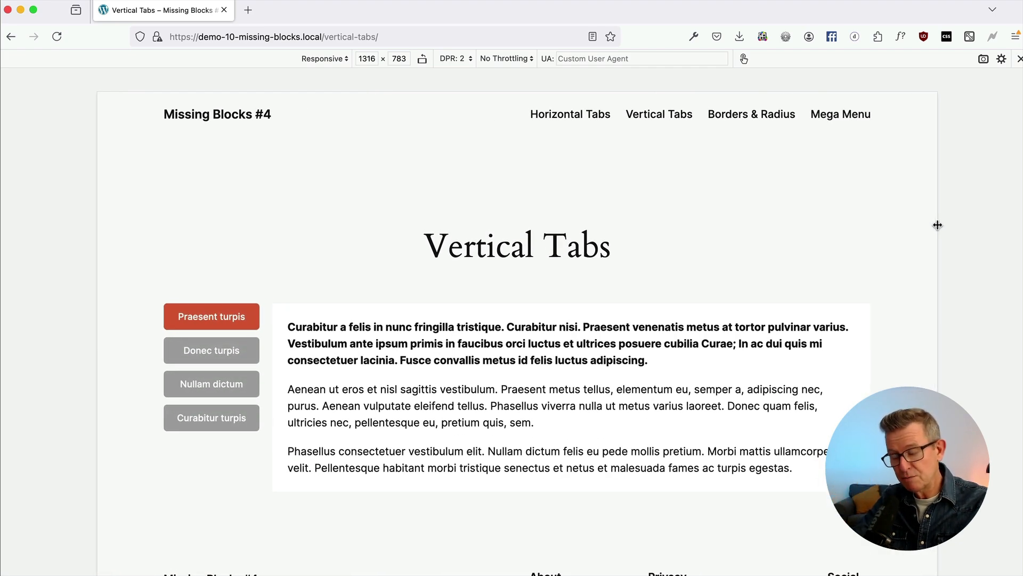
mouse_move(967, 170)
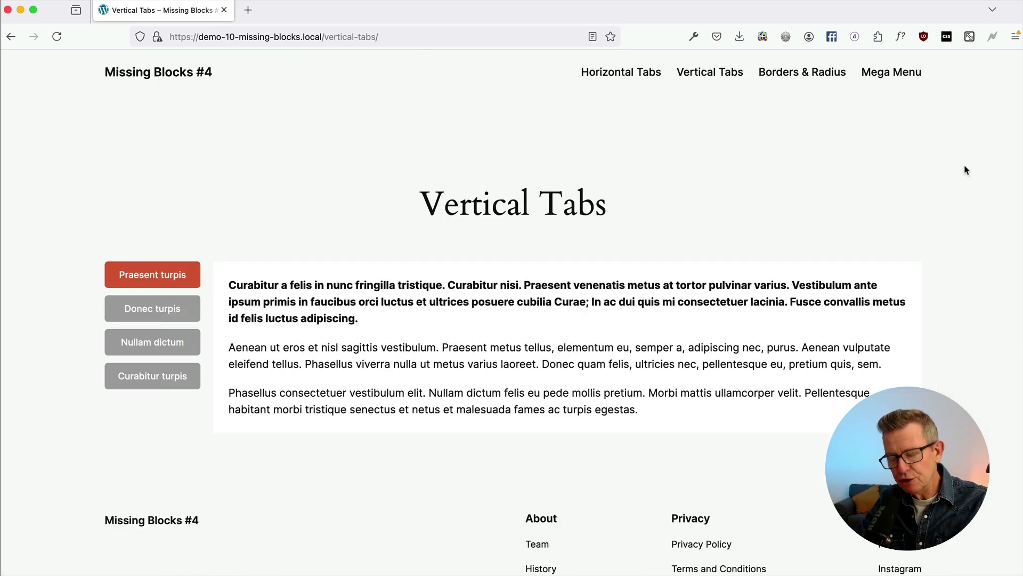
mouse_move(890, 72)
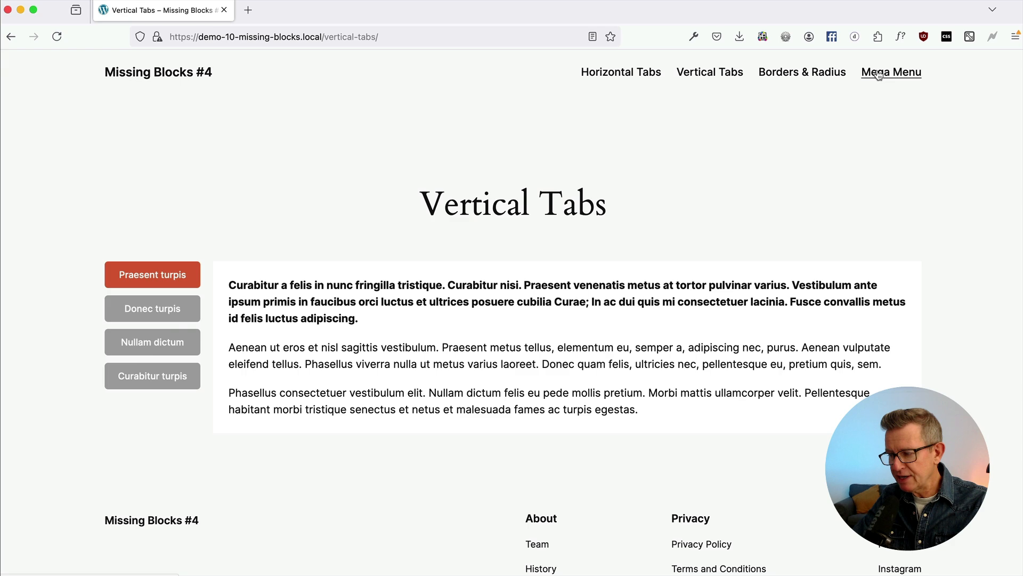
Step: On the Mega Menu page toggle the Mega 3, Mega 1 and Mega 3 panels, then return to Tabs Demo
click(891, 72)
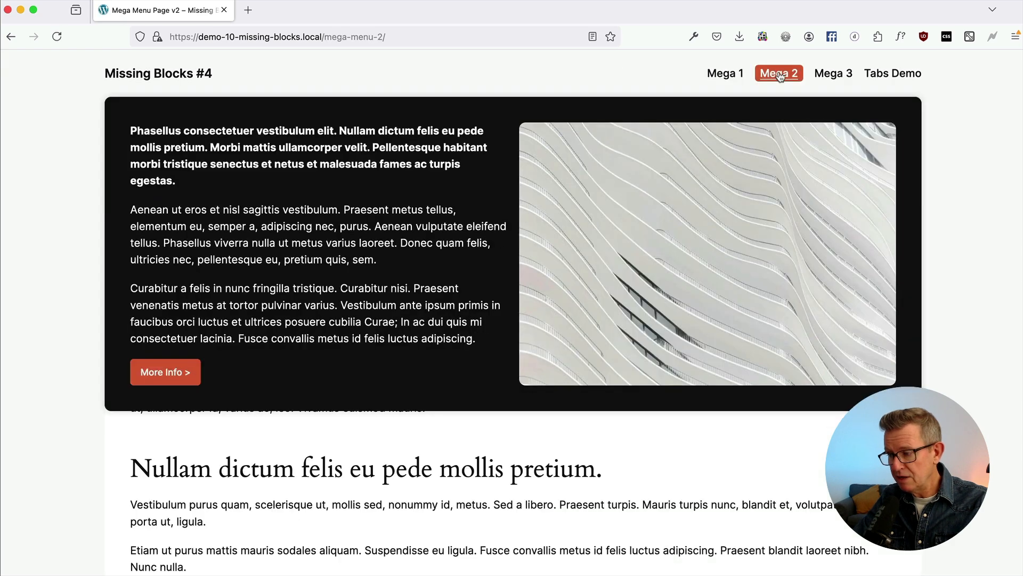
click(833, 74)
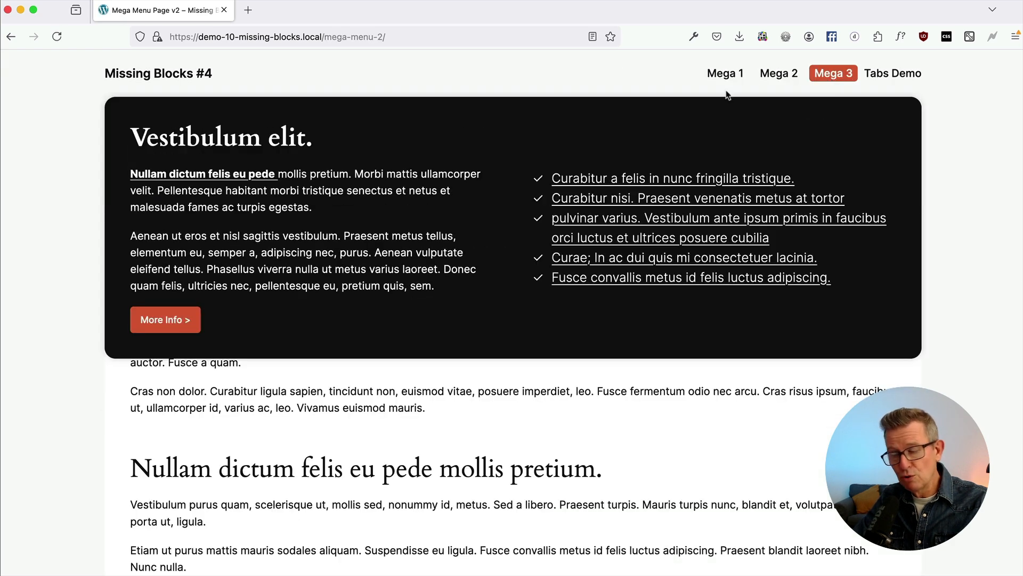
click(725, 73)
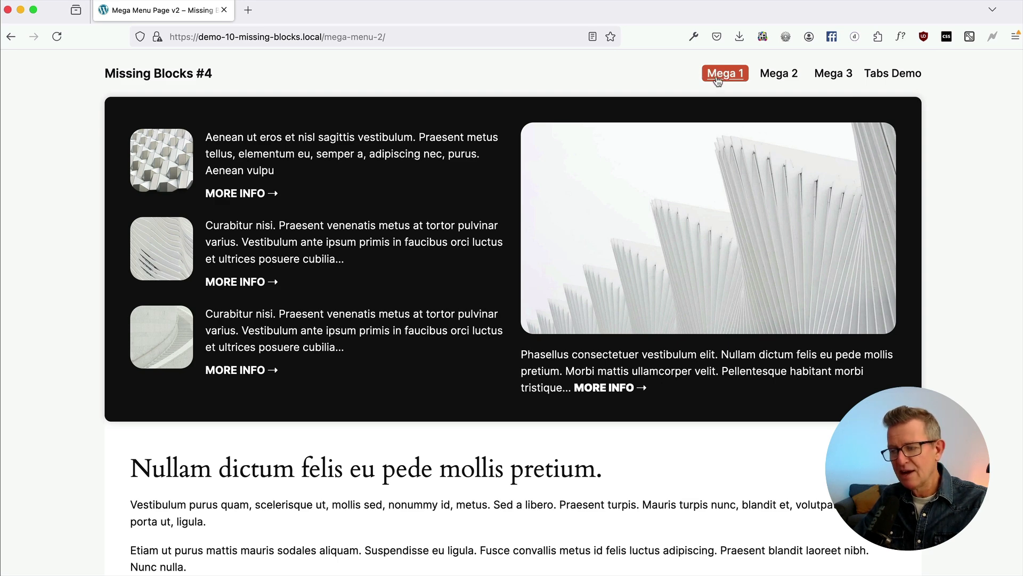
click(832, 74)
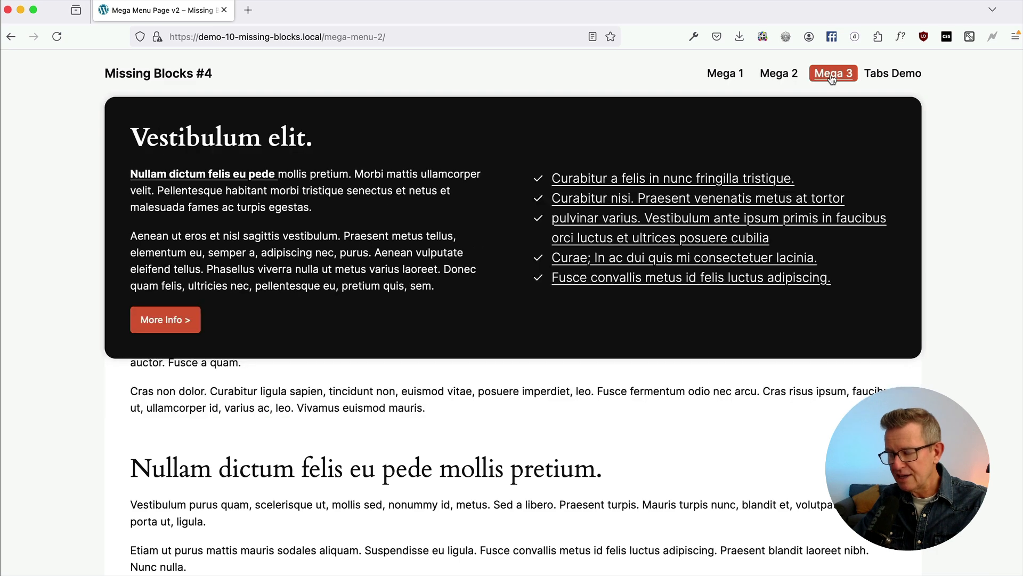
mouse_move(893, 74)
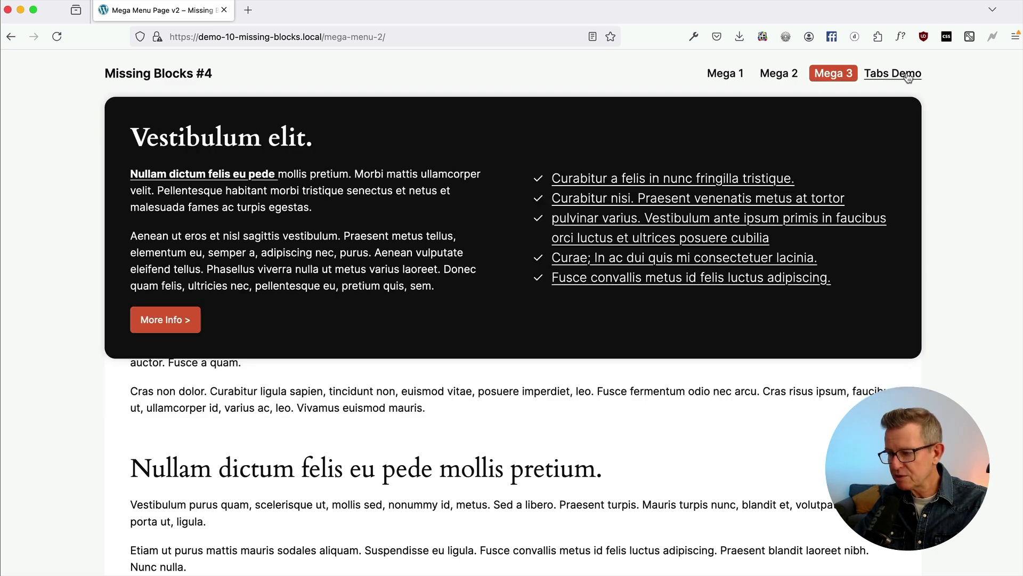
click(893, 74)
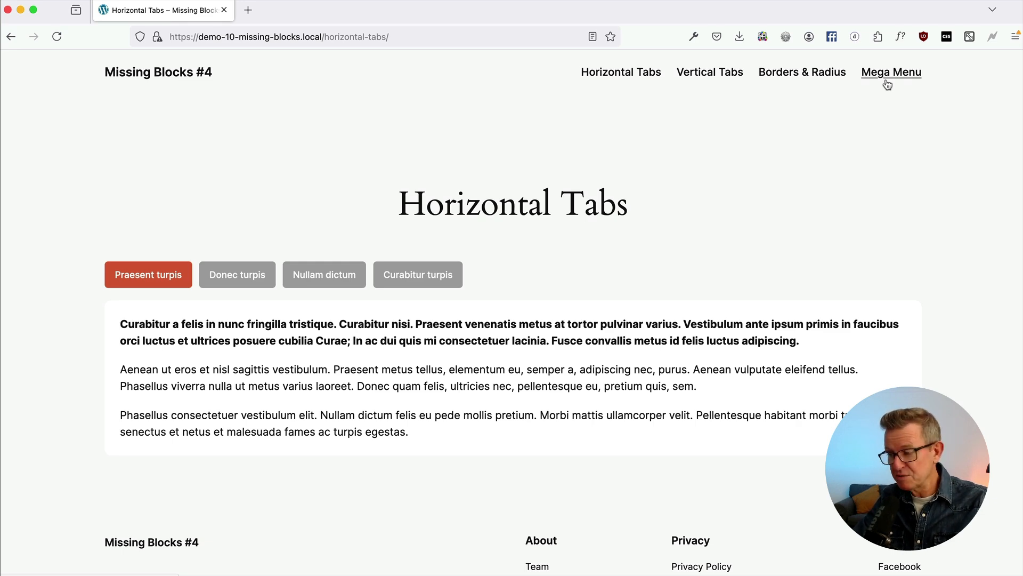
Step: From the dashboard go to Appearance > Editor > Patterns > Header and open the Mega Menu Header template part
click(890, 71)
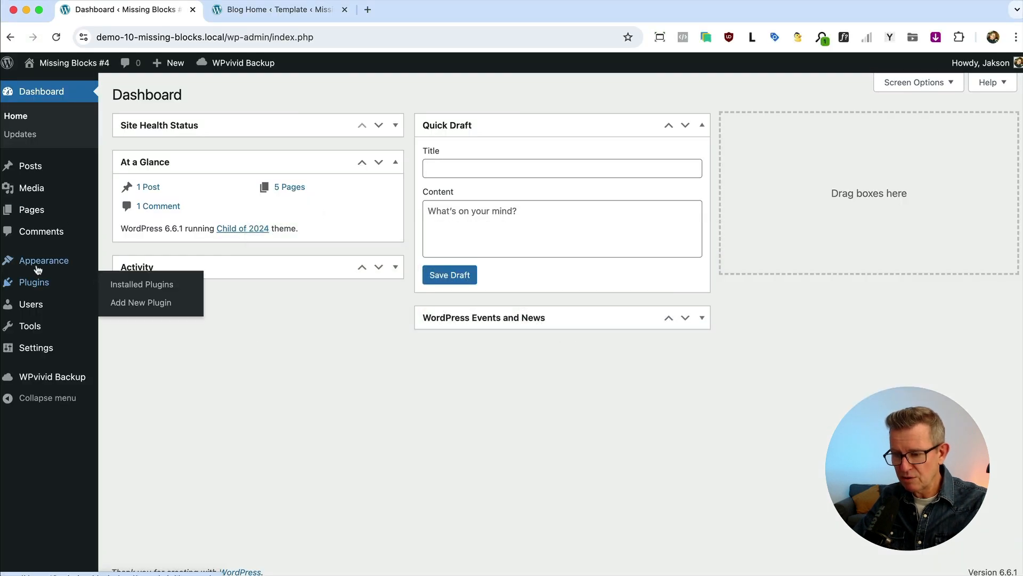
click(44, 260)
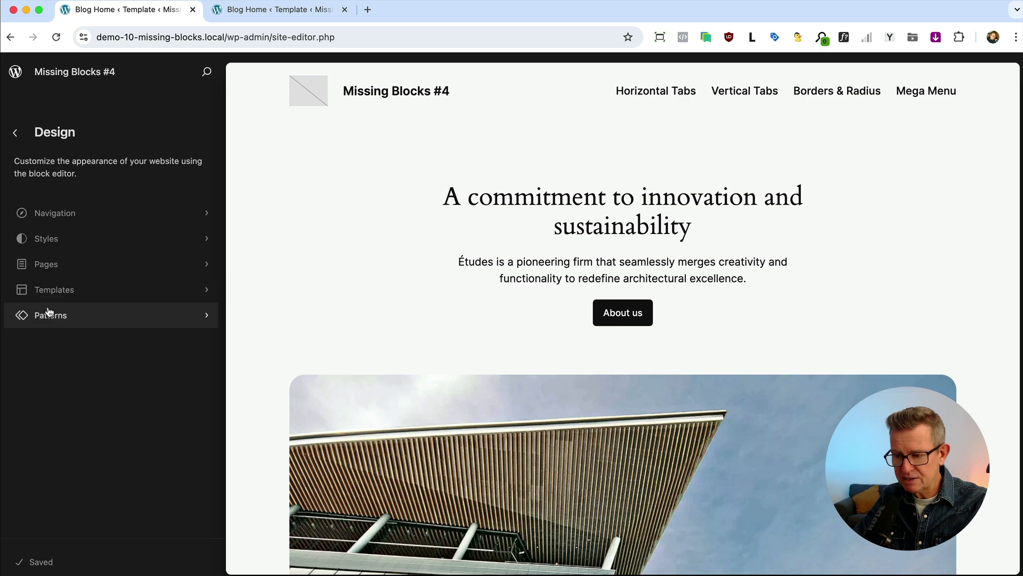
click(50, 316)
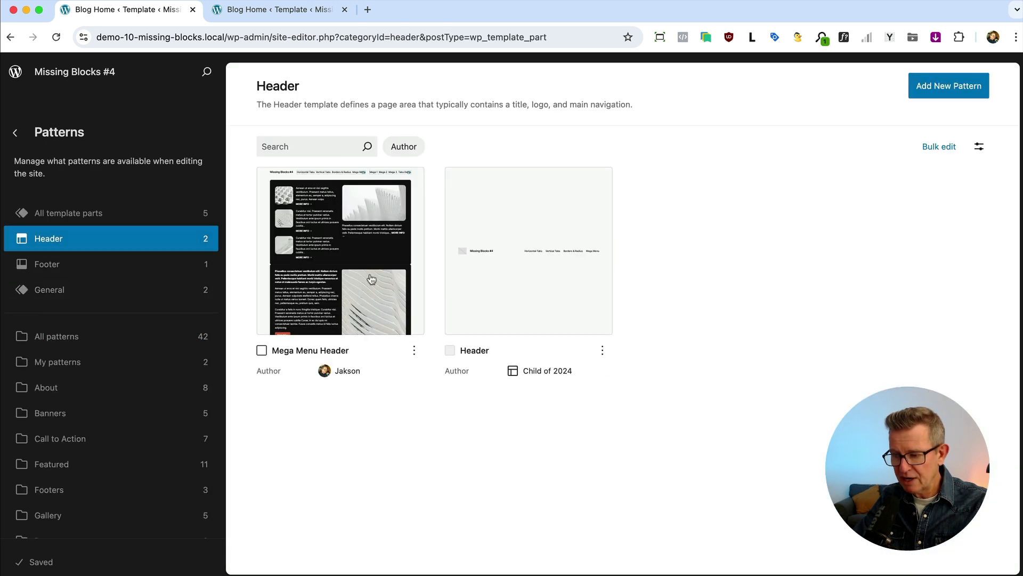
click(340, 251)
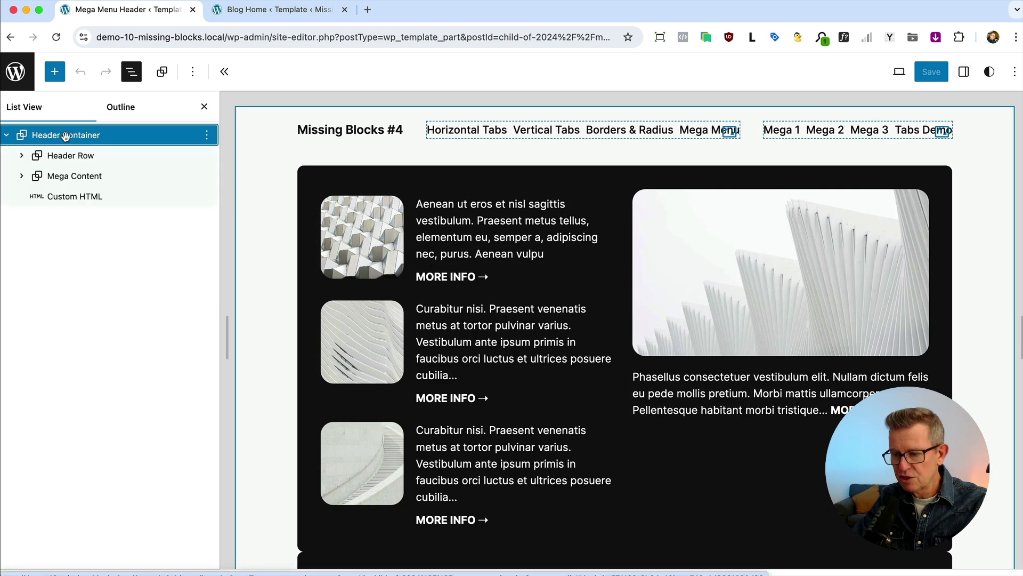
Step: In List View expand Header Row and Mega Content to reveal Mega 1, Mega 2 and Mega 3, selecting Mega 3
click(71, 156)
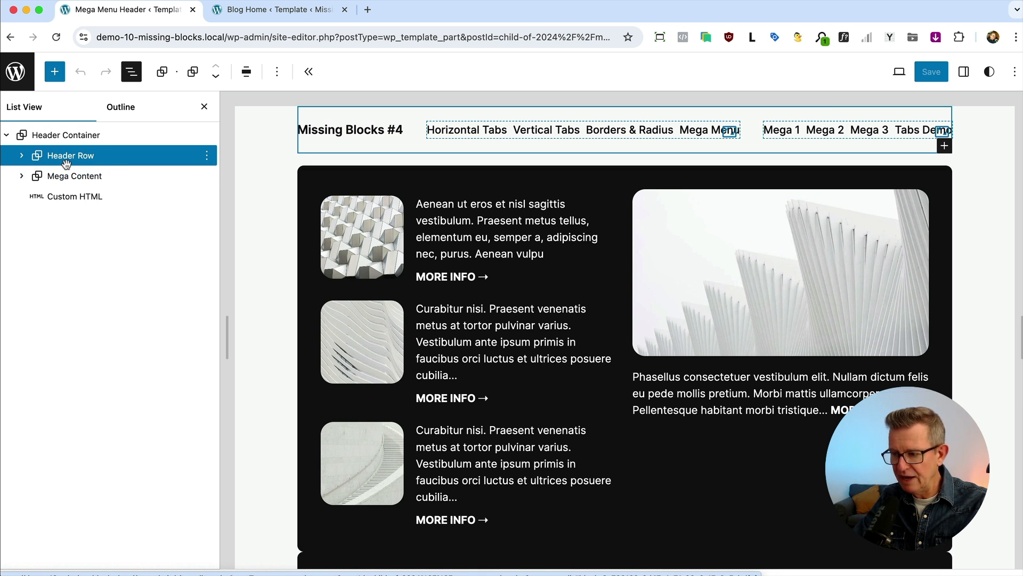
click(21, 156)
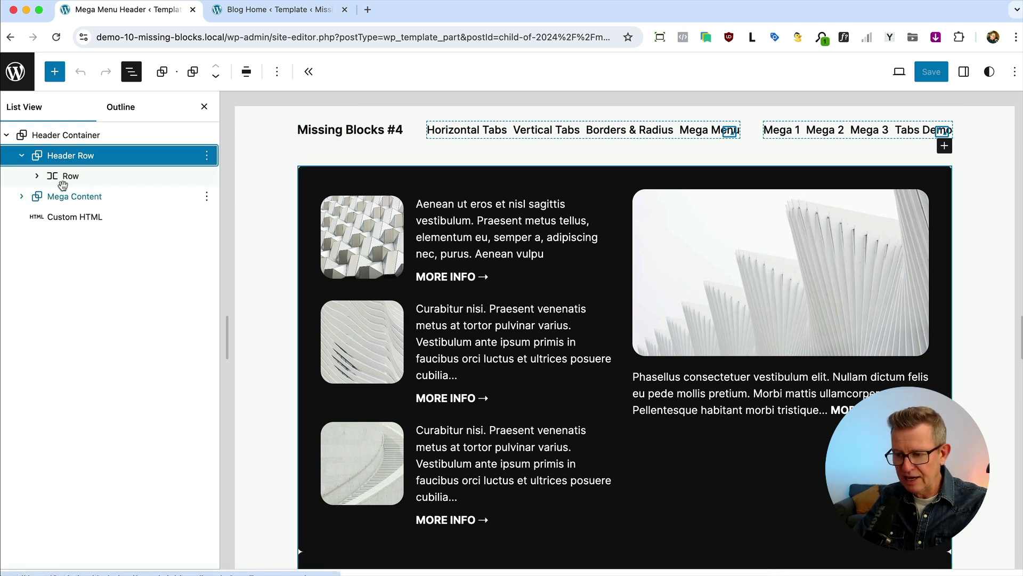
click(70, 175)
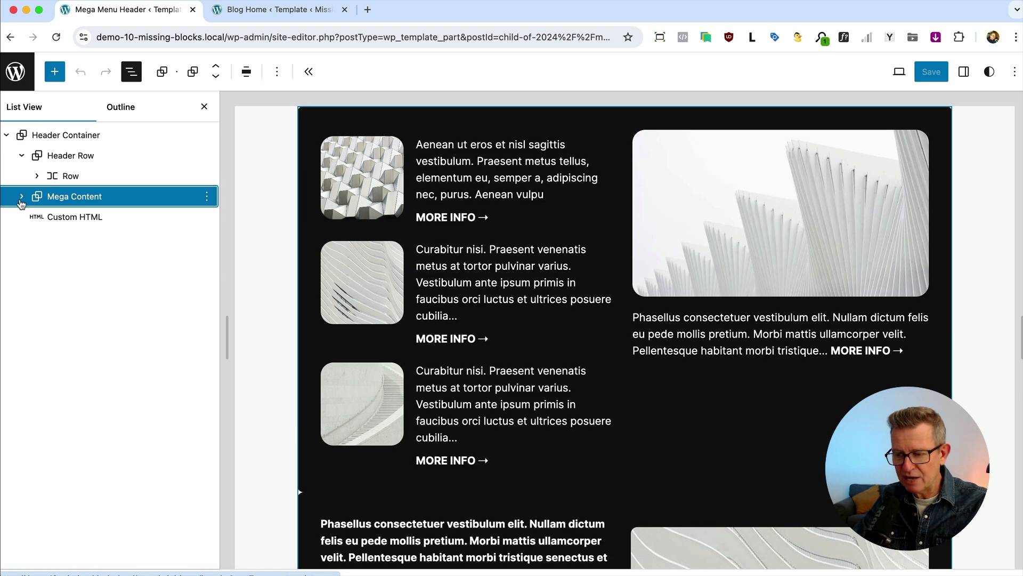
click(22, 196)
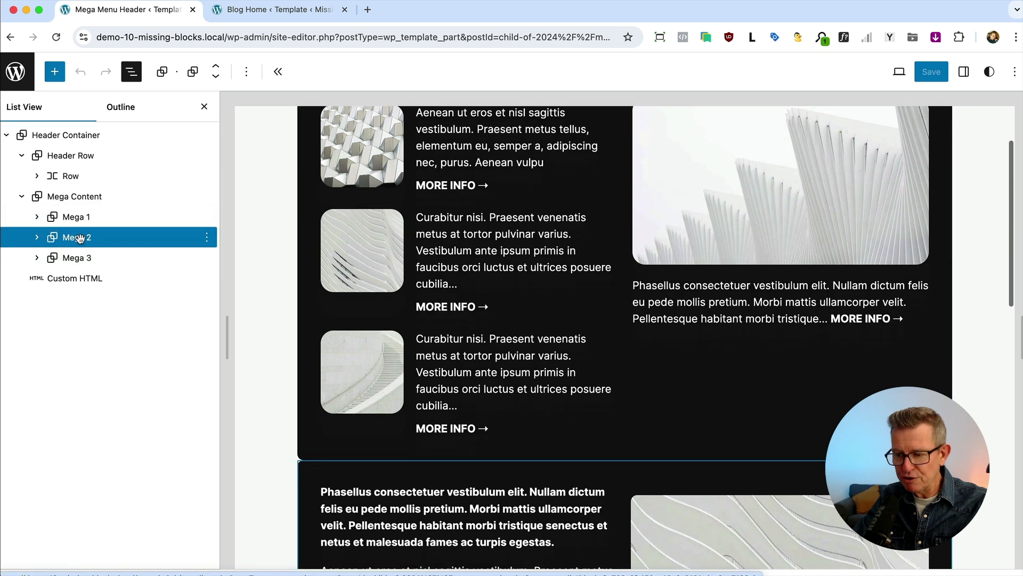
click(77, 257)
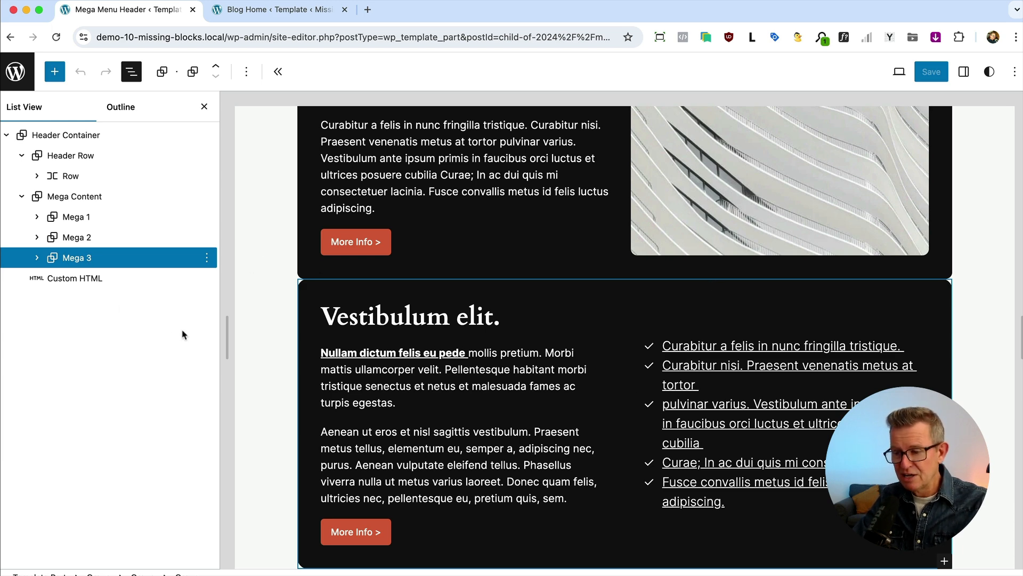
click(71, 176)
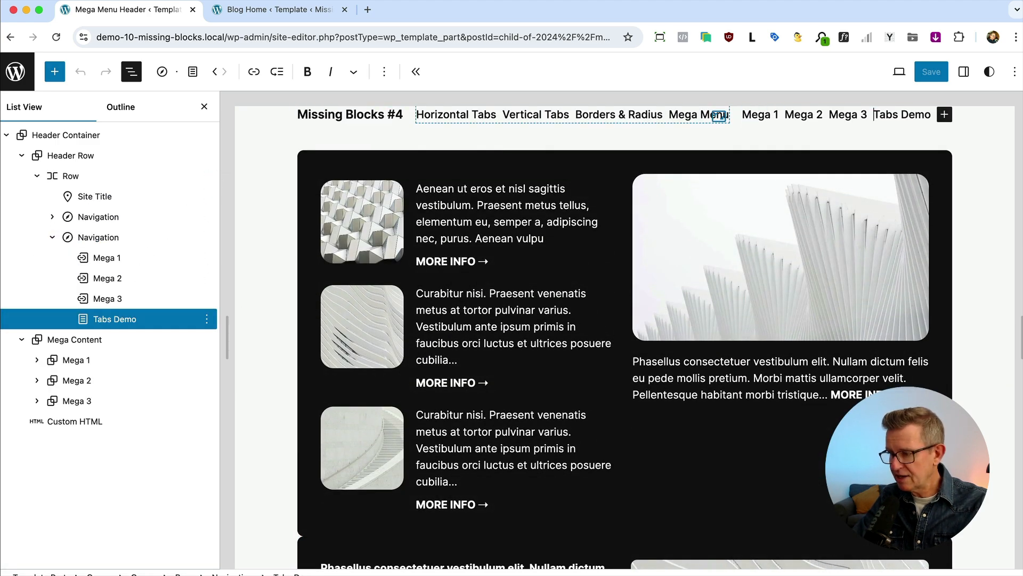
click(964, 71)
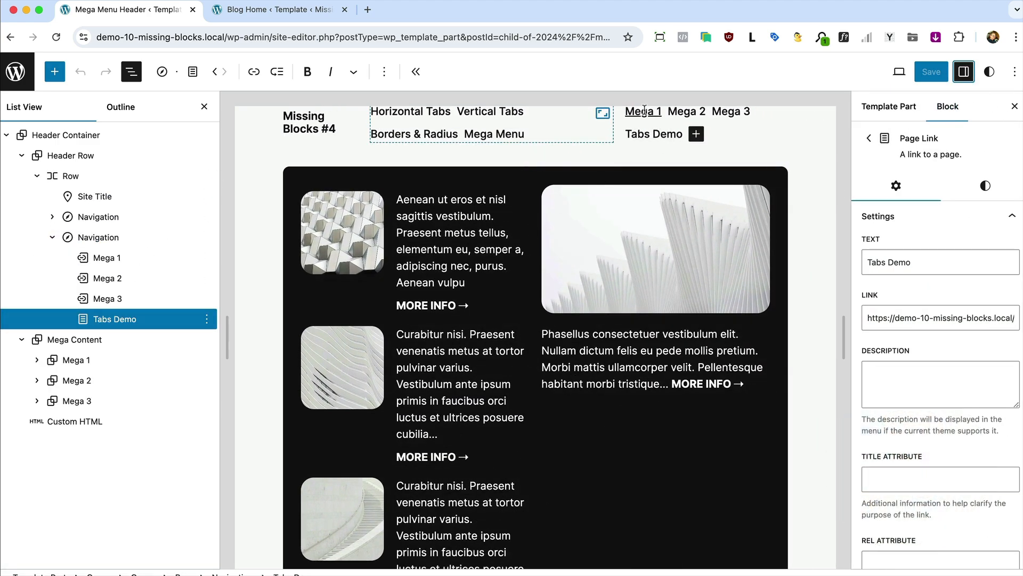
click(105, 257)
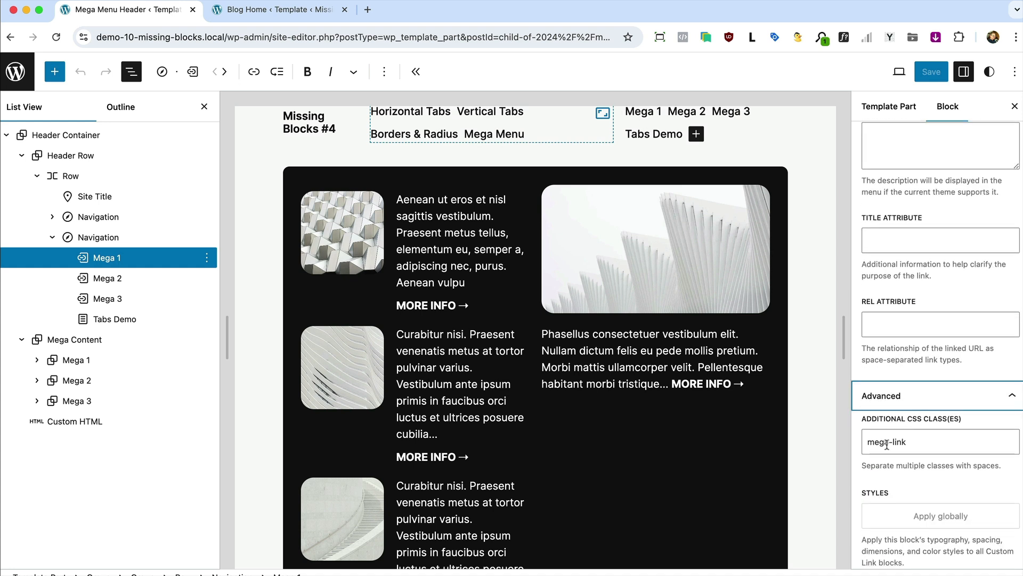
click(103, 278)
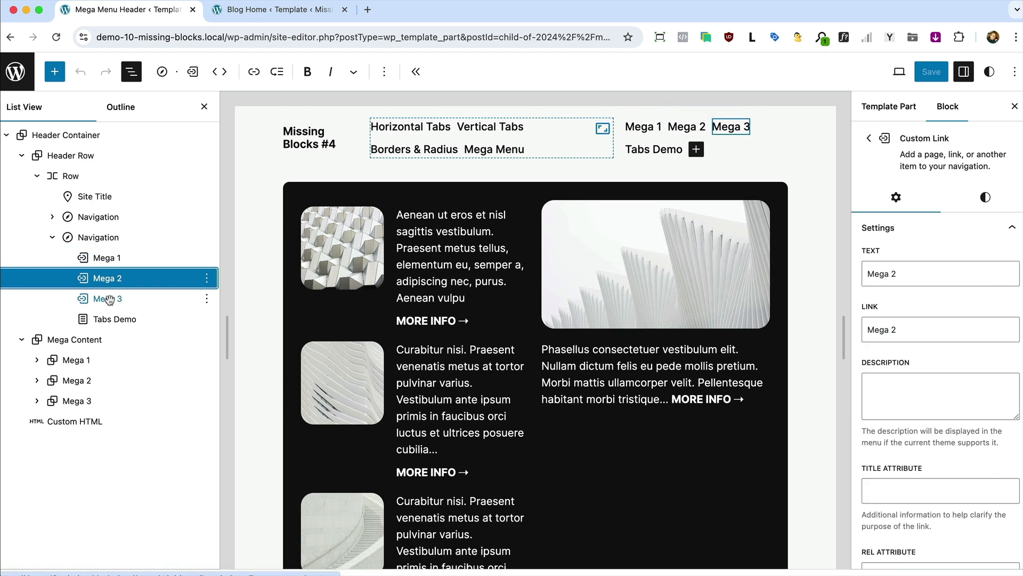
click(105, 298)
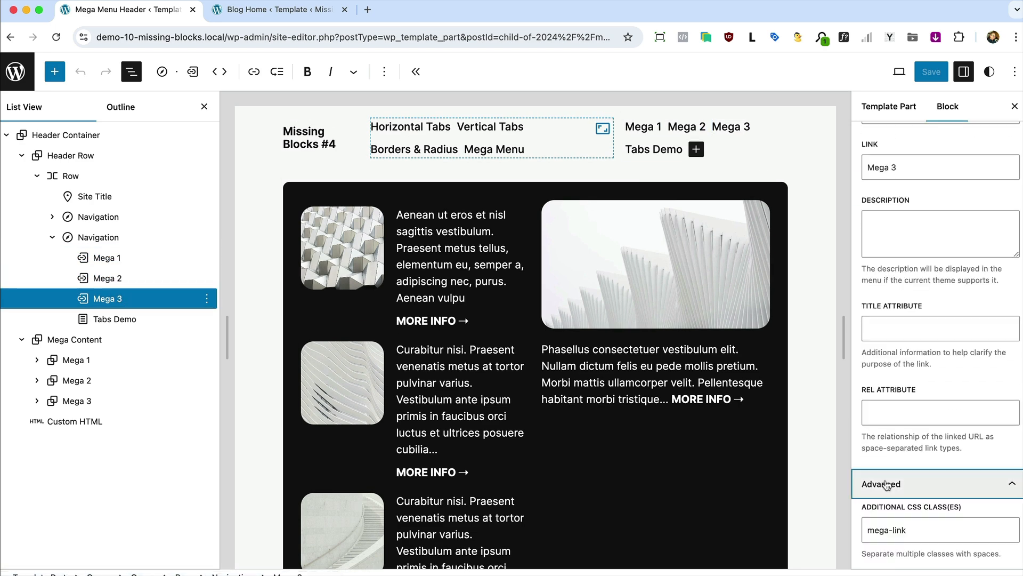
click(115, 319)
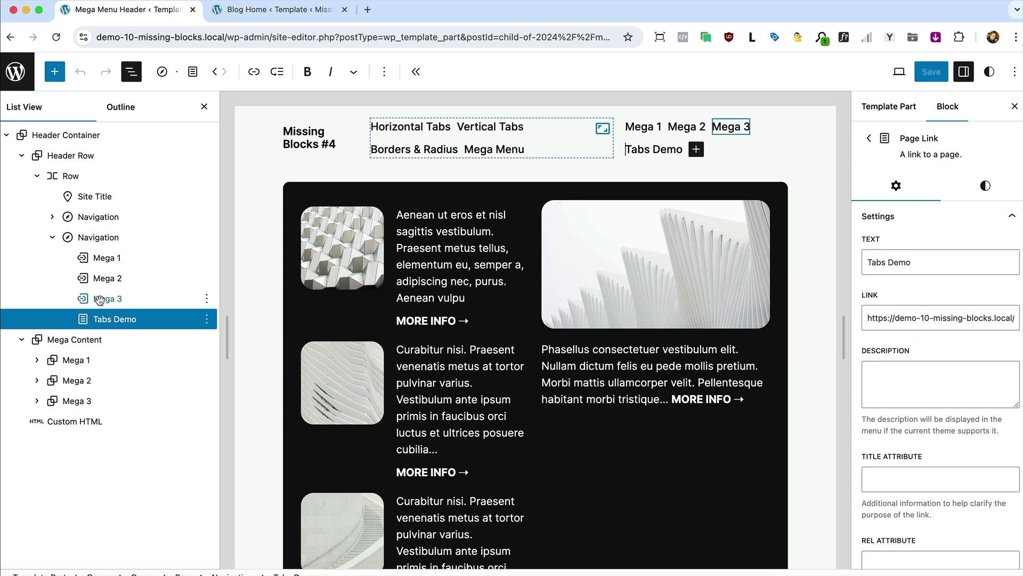
click(74, 339)
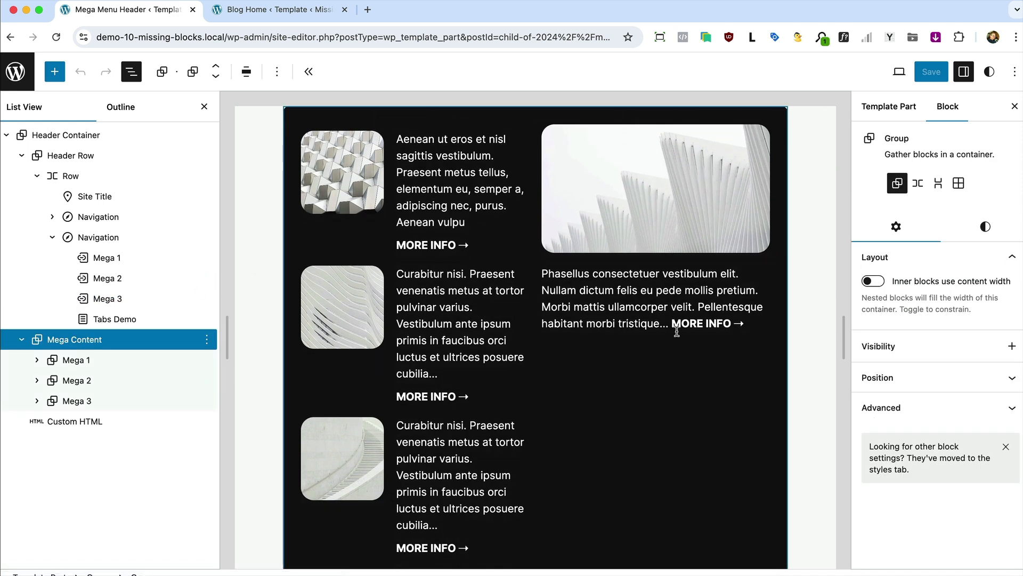
click(881, 407)
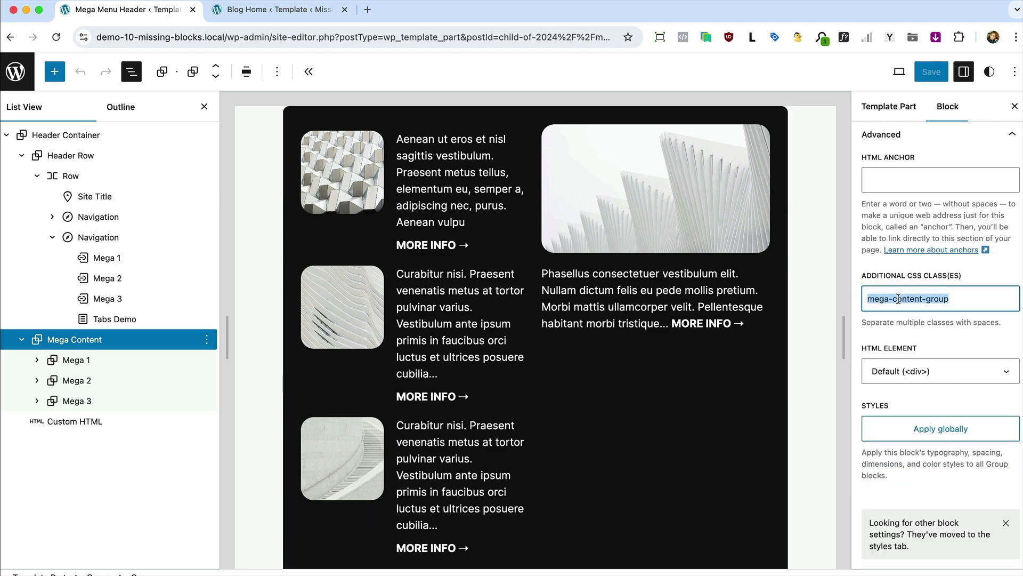
mouse_move(813, 283)
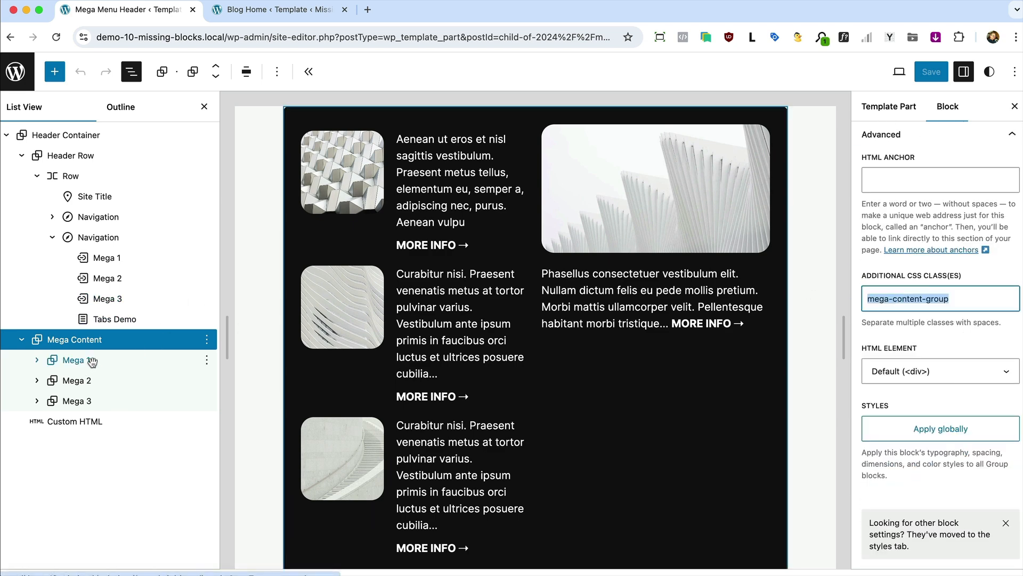
click(74, 360)
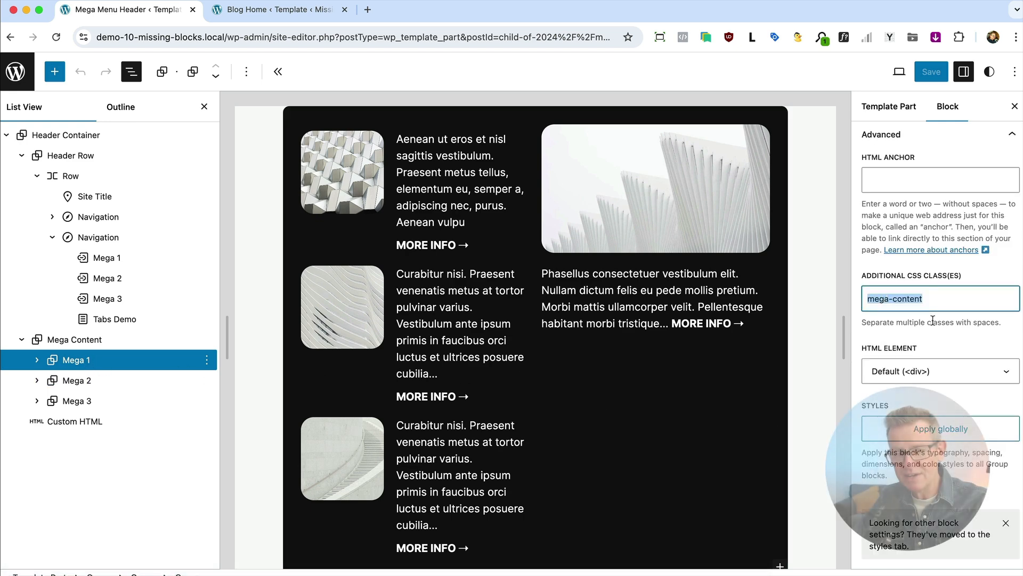
scroll(down, 3)
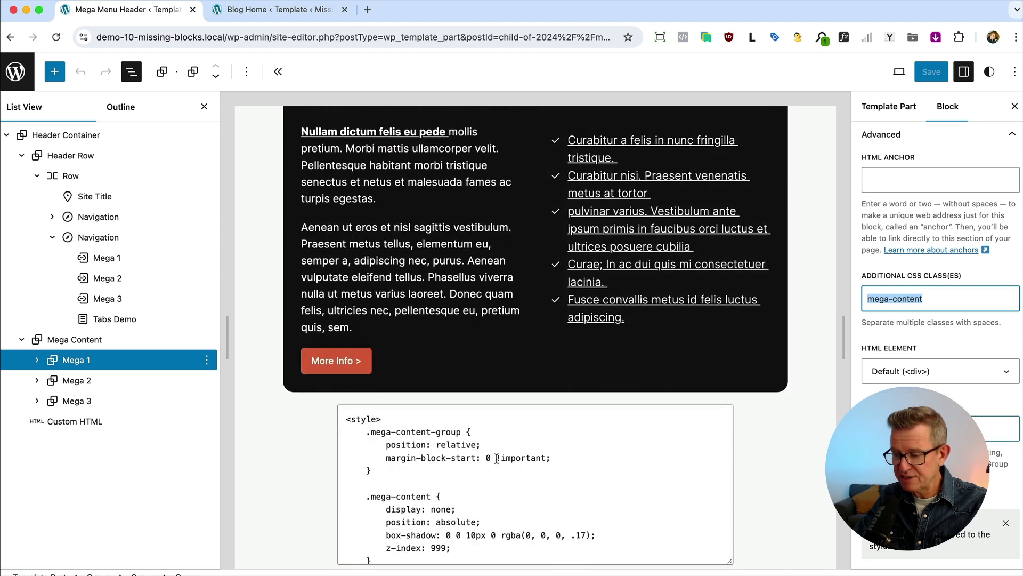
click(74, 421)
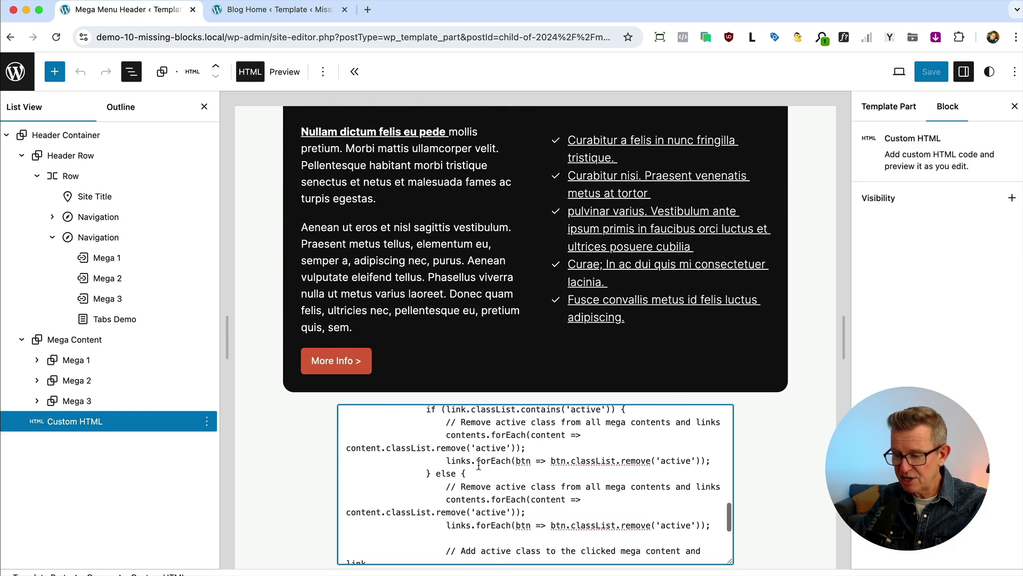
scroll(up, 3)
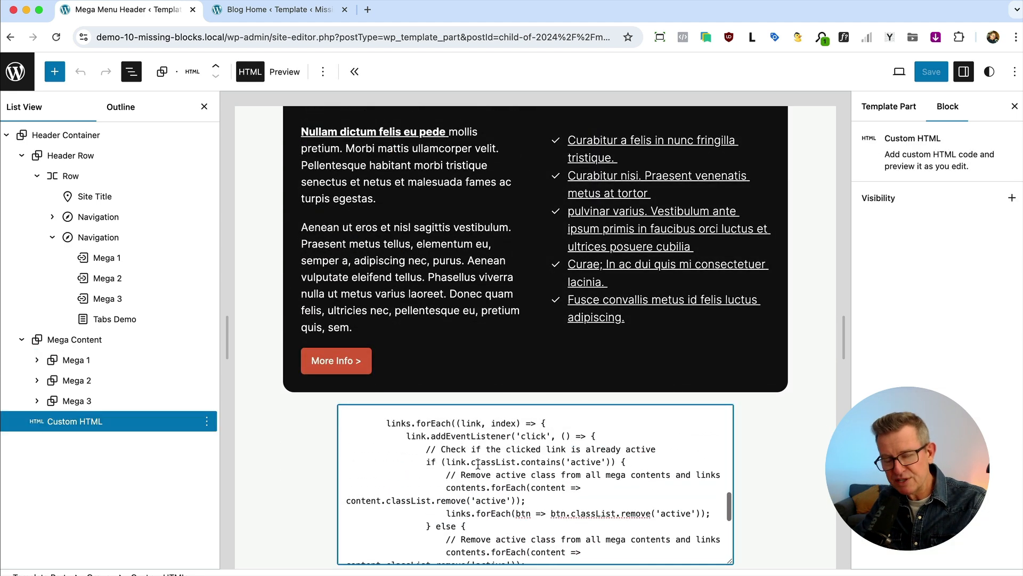
mouse_move(428, 390)
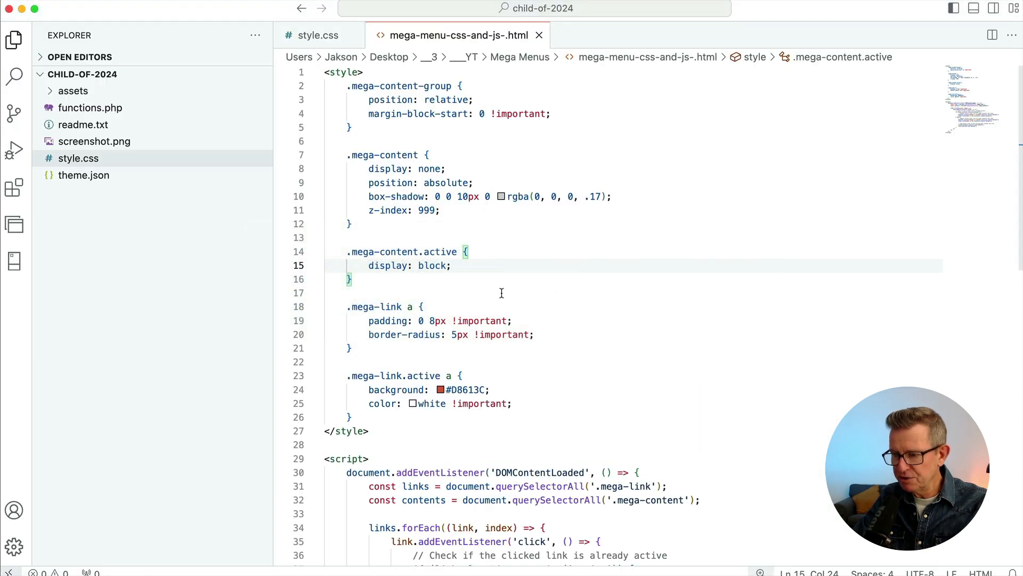
click(351, 416)
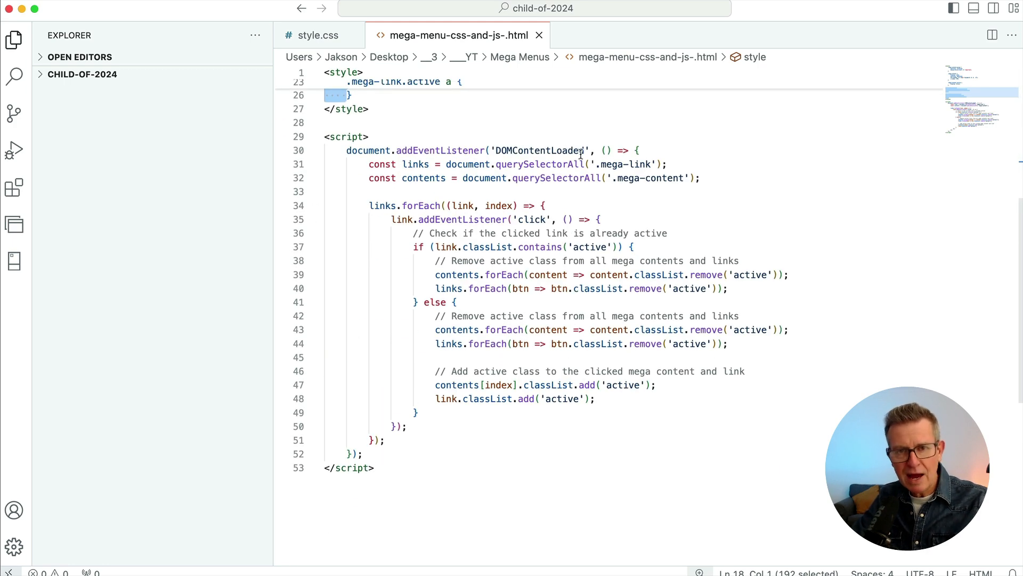
mouse_move(655, 178)
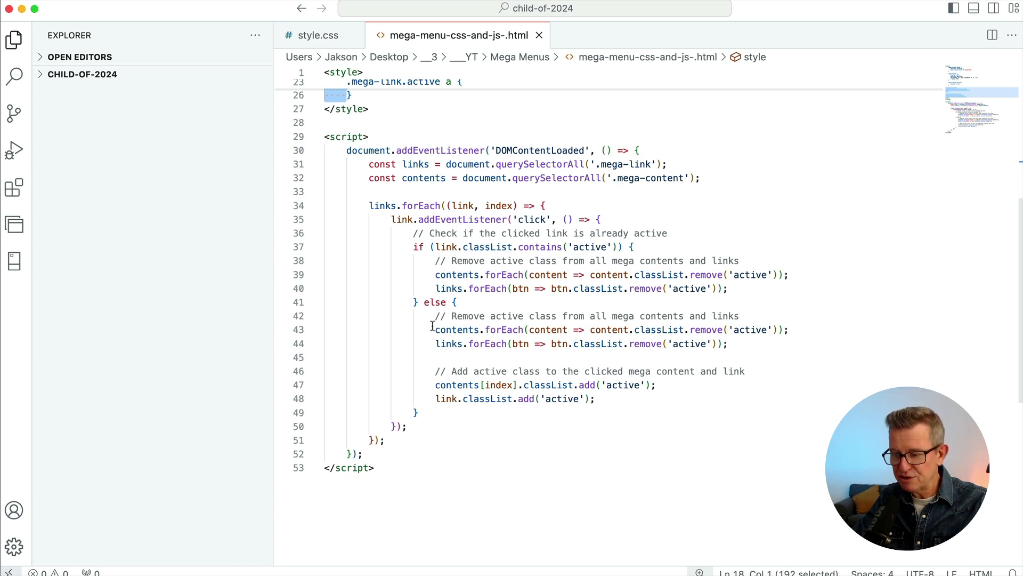
mouse_move(491, 339)
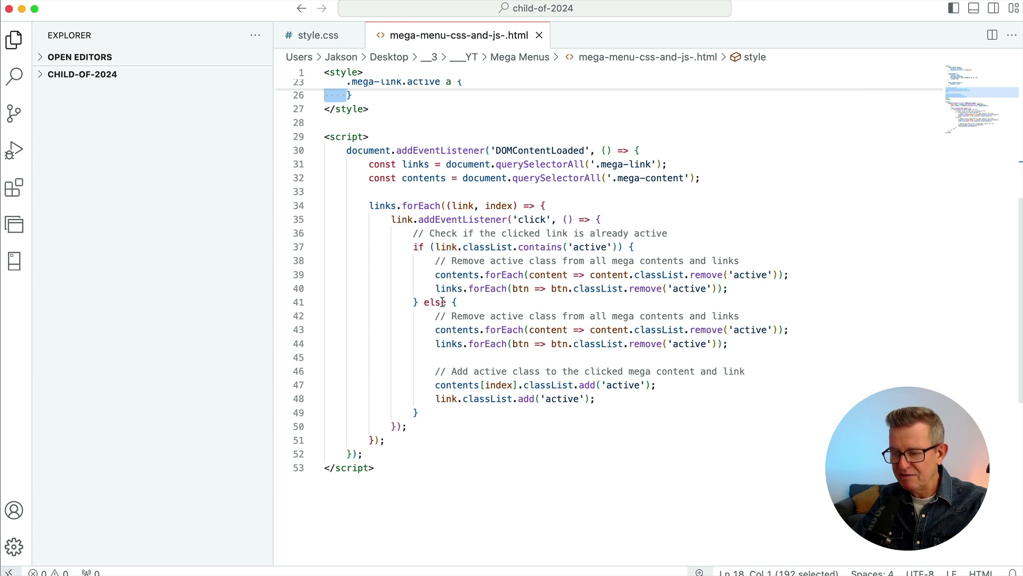
mouse_move(514, 314)
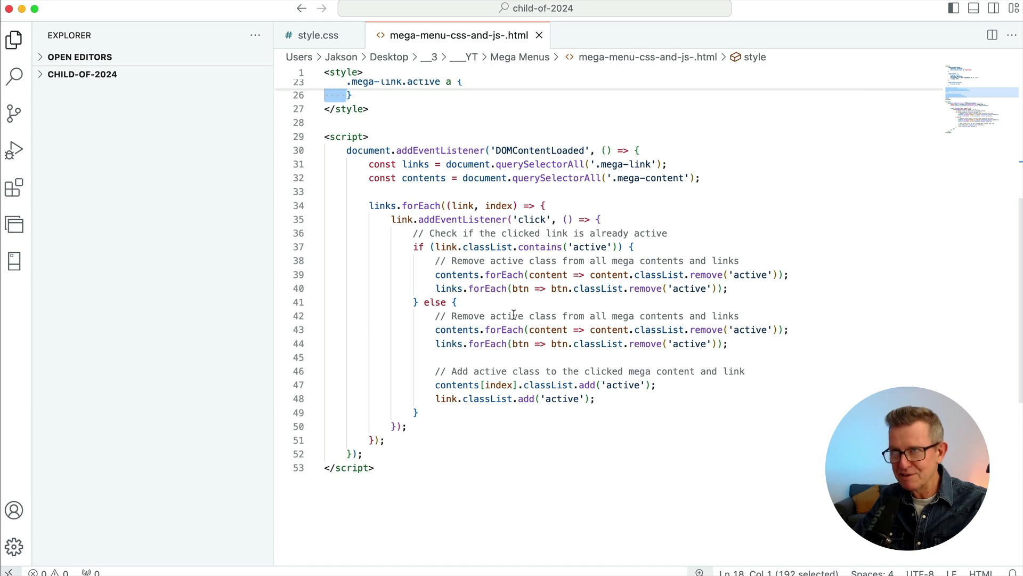
mouse_move(559, 449)
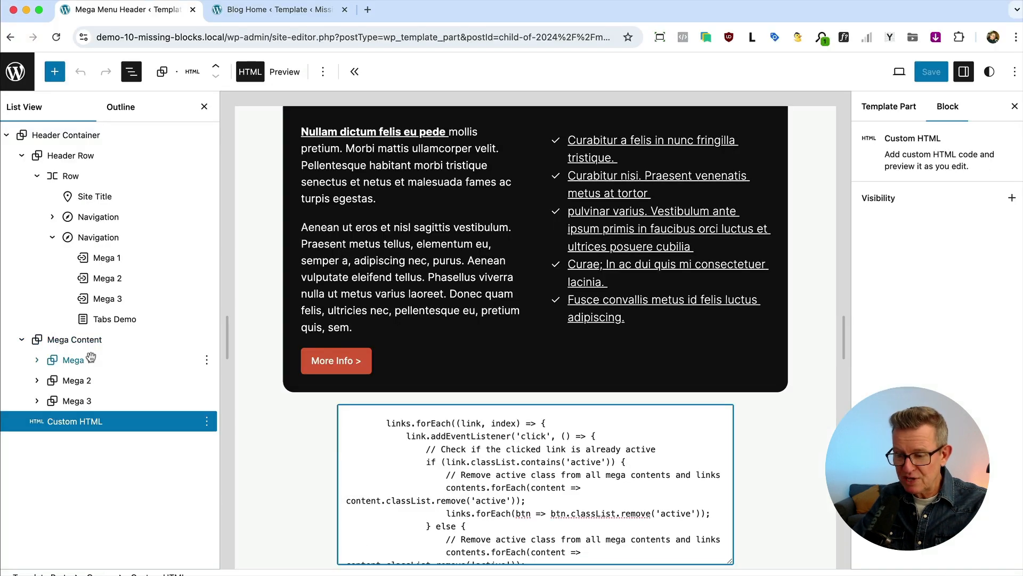
click(77, 400)
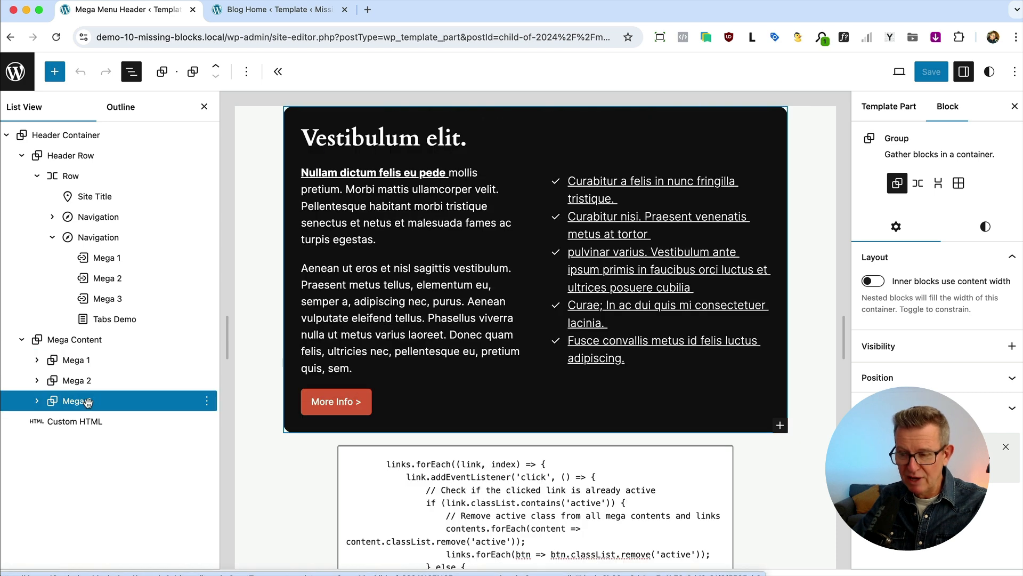
click(104, 299)
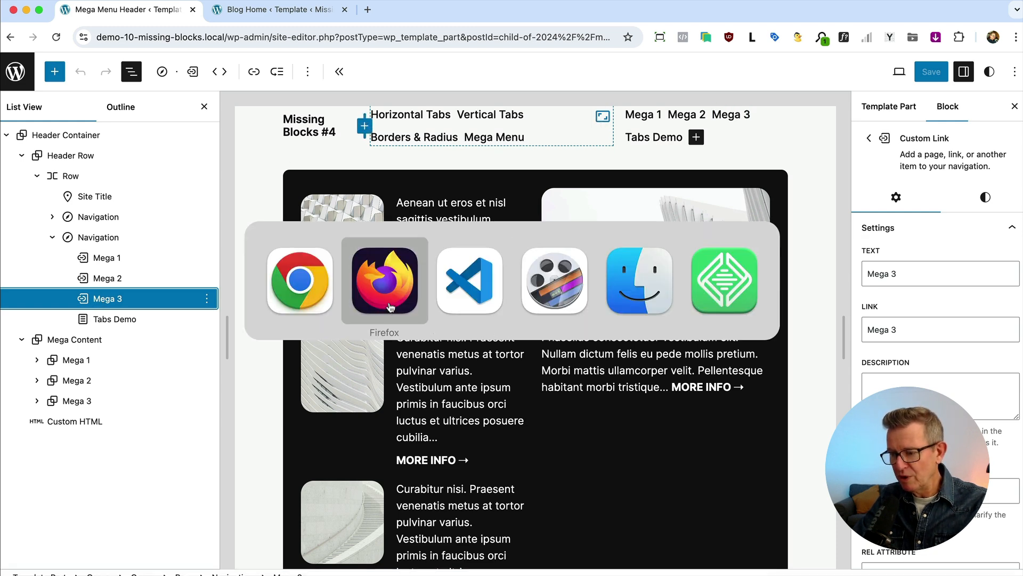
Step: Switch to Firefox showing the live Mega Menu Page v2 with Mega 1 active
click(385, 281)
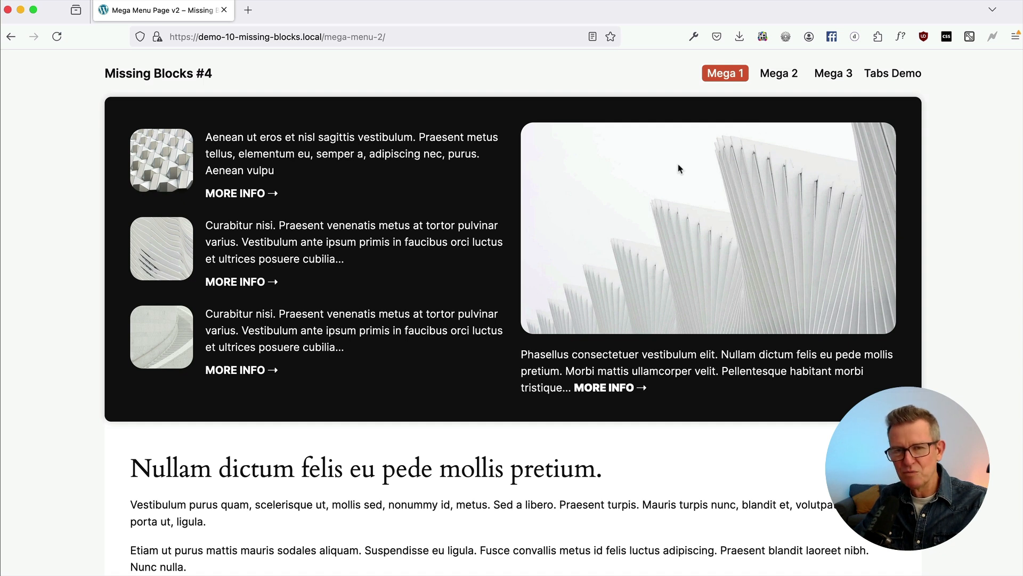
mouse_move(331, 216)
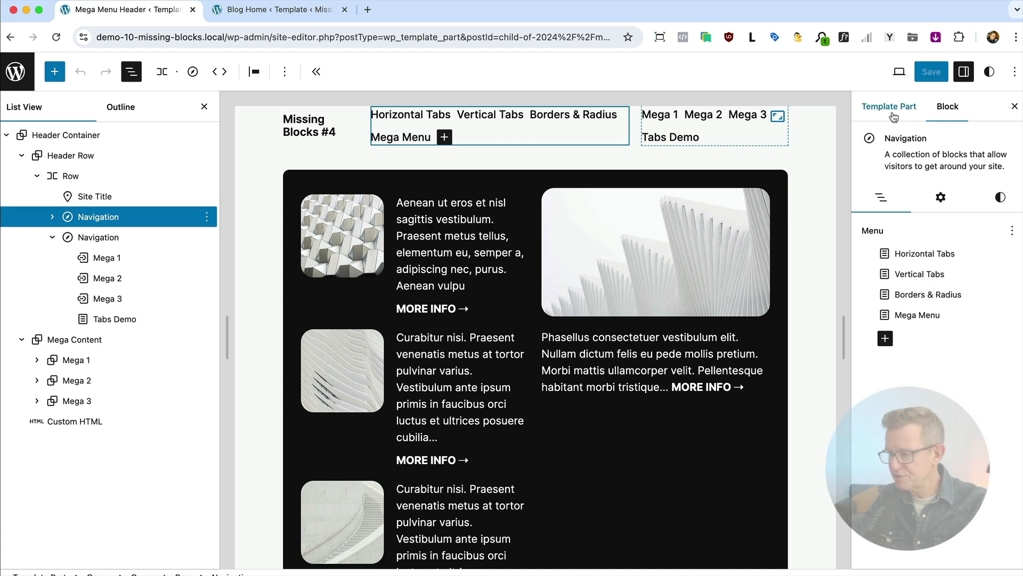
click(940, 197)
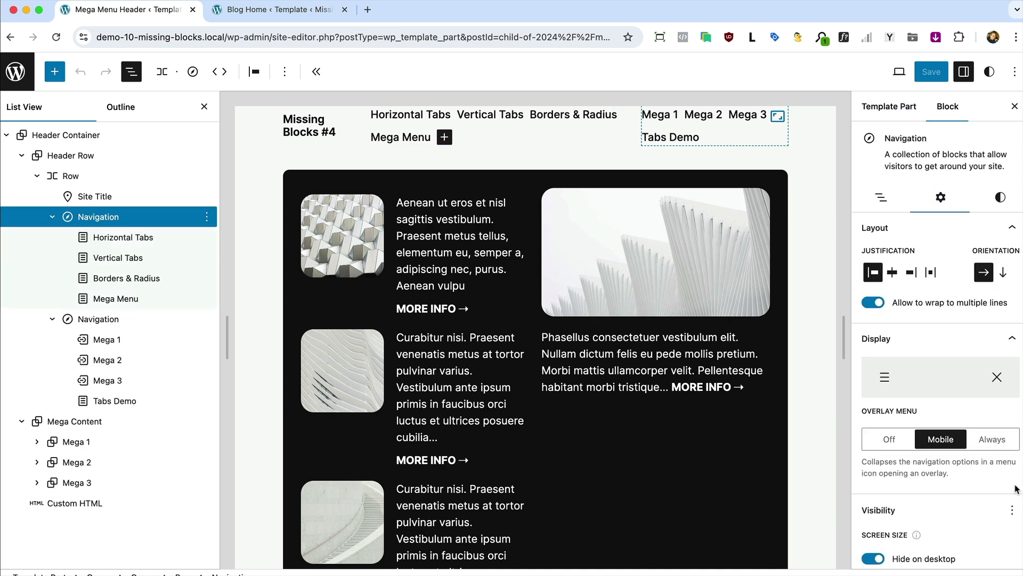
scroll(down, 3)
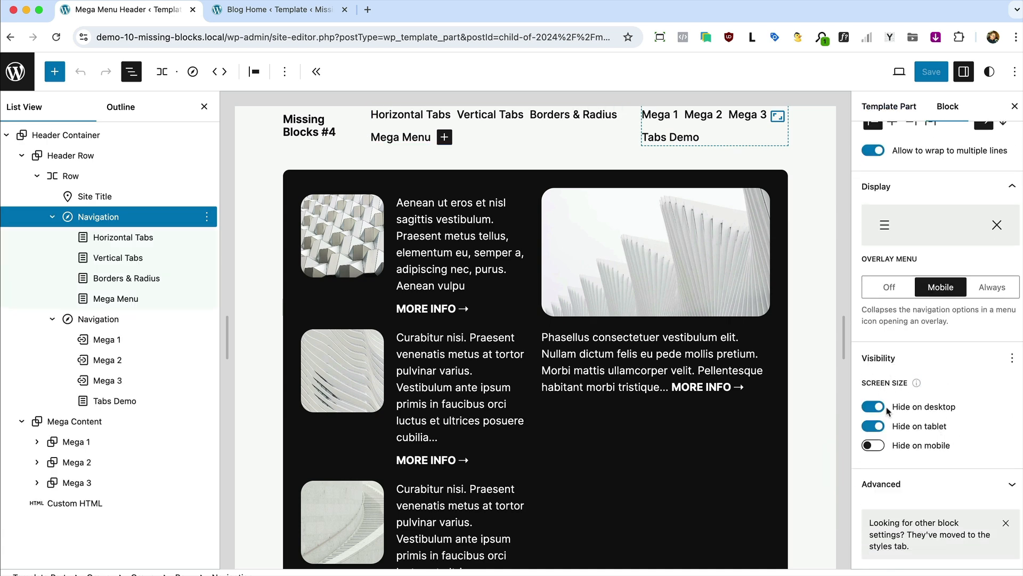
mouse_move(914, 428)
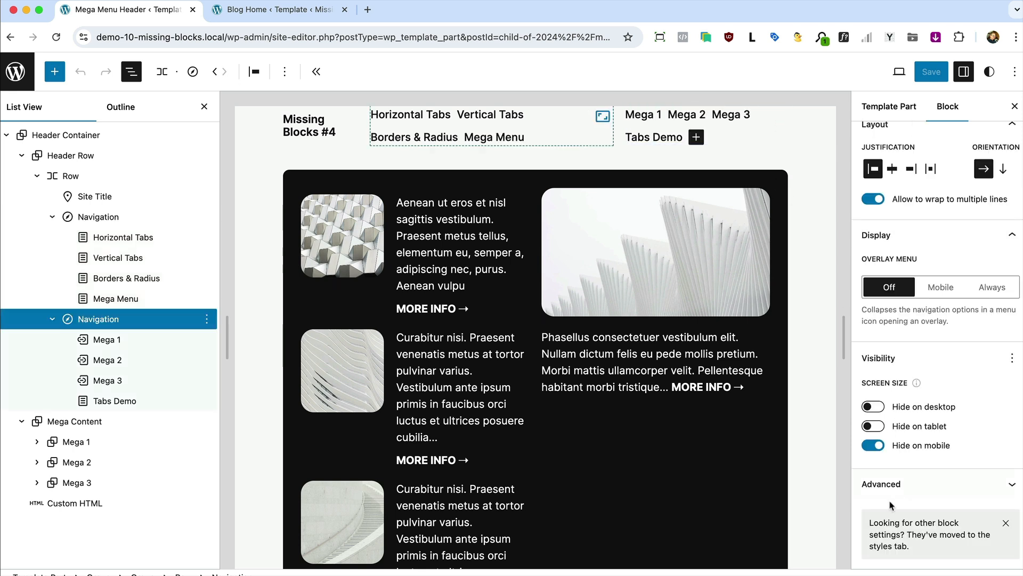
mouse_move(653, 334)
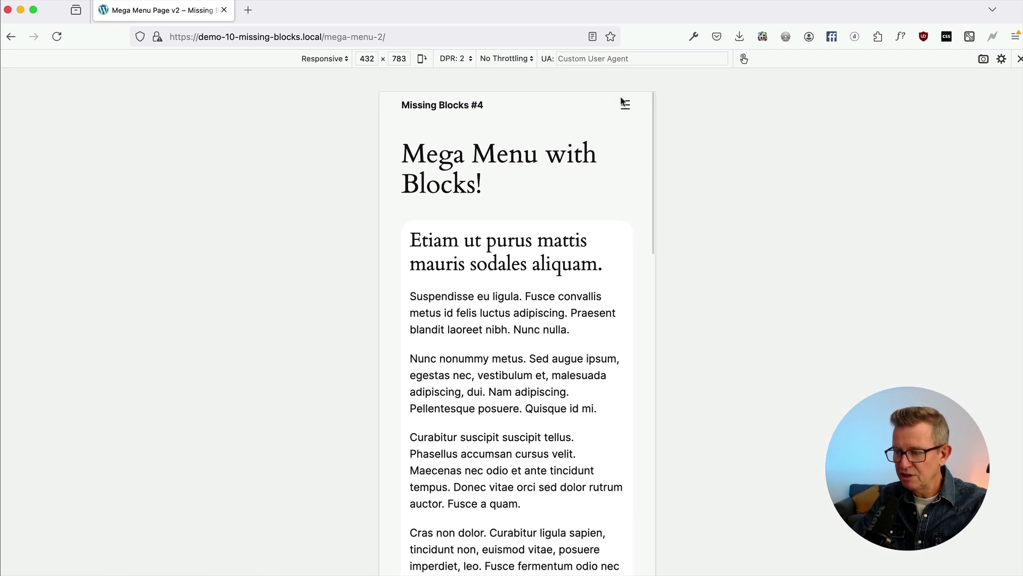
Step: Leave responsive design mode and show the Mega 2 panel in the live desktop mega menu
click(623, 105)
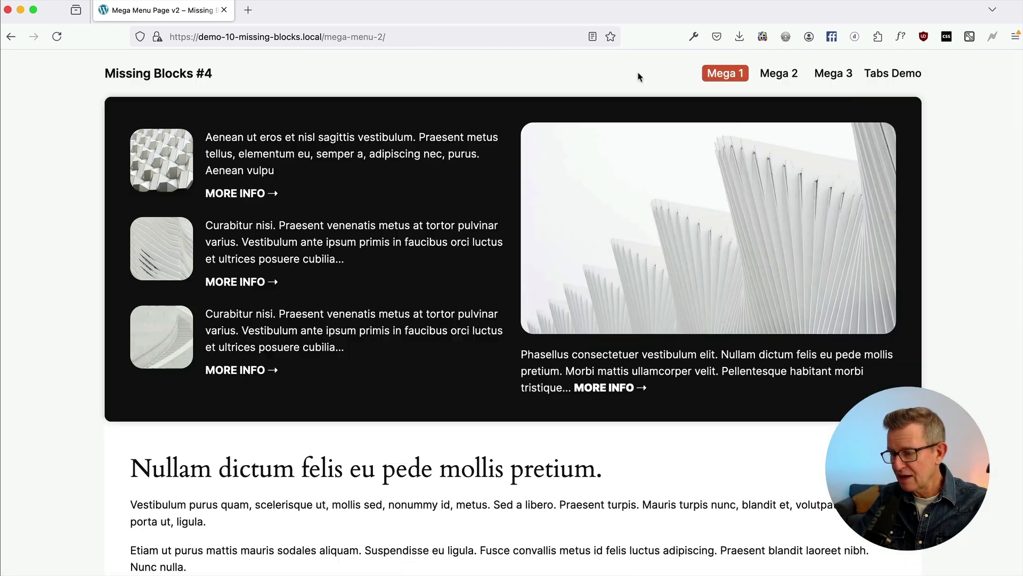
click(778, 74)
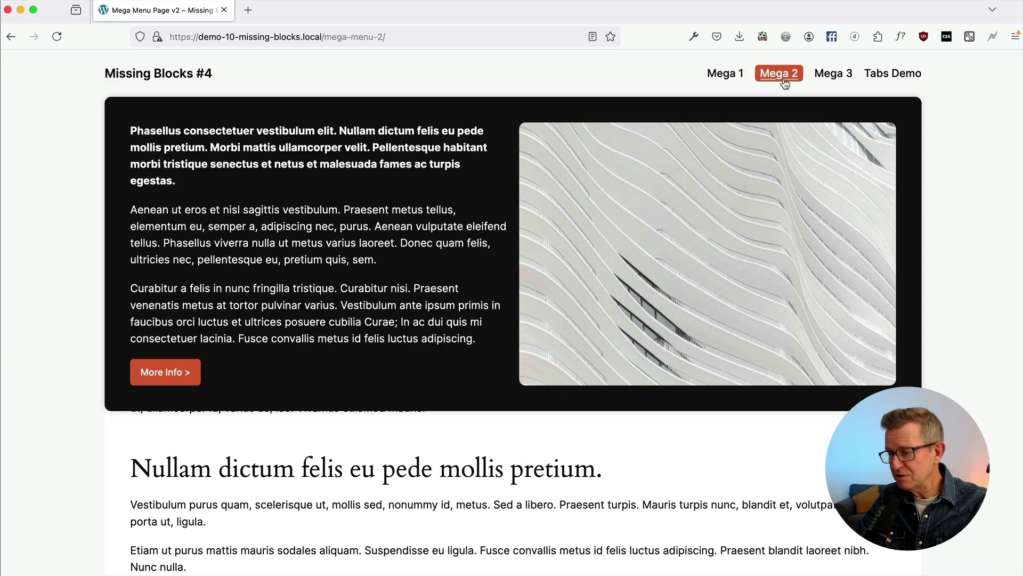